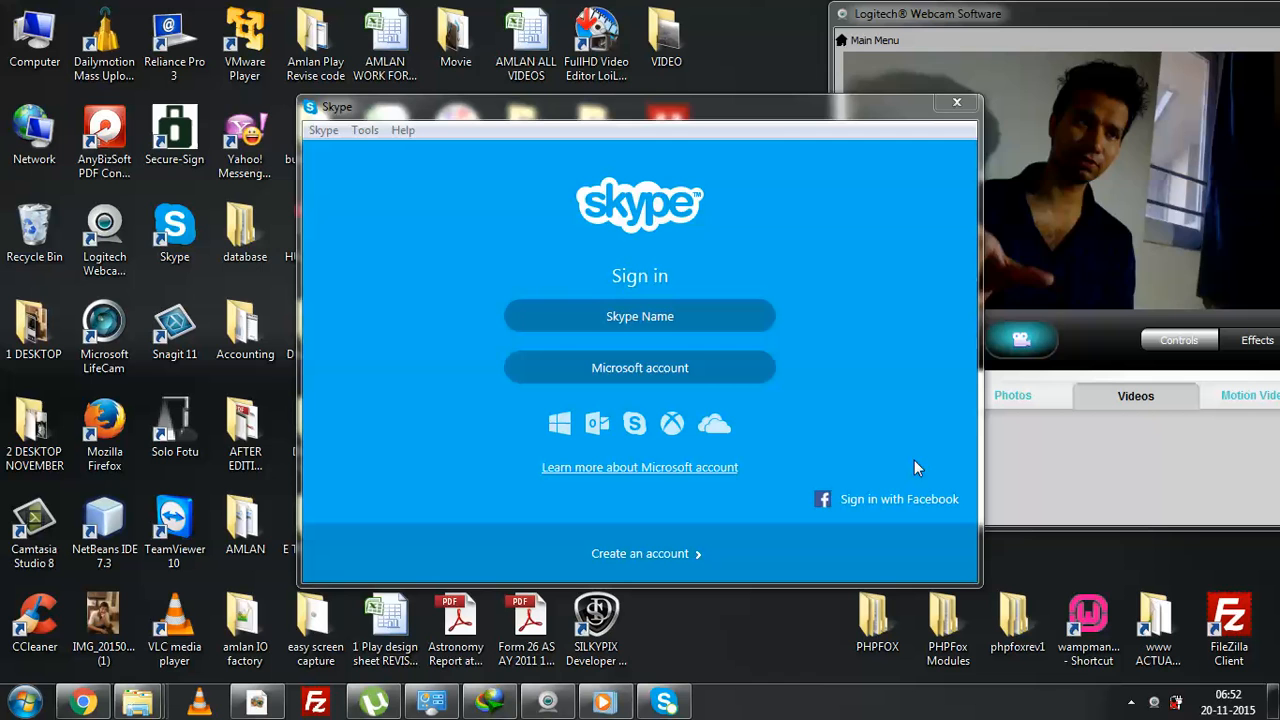
{"action": "mouse_move", "coordinate": [648, 297]}
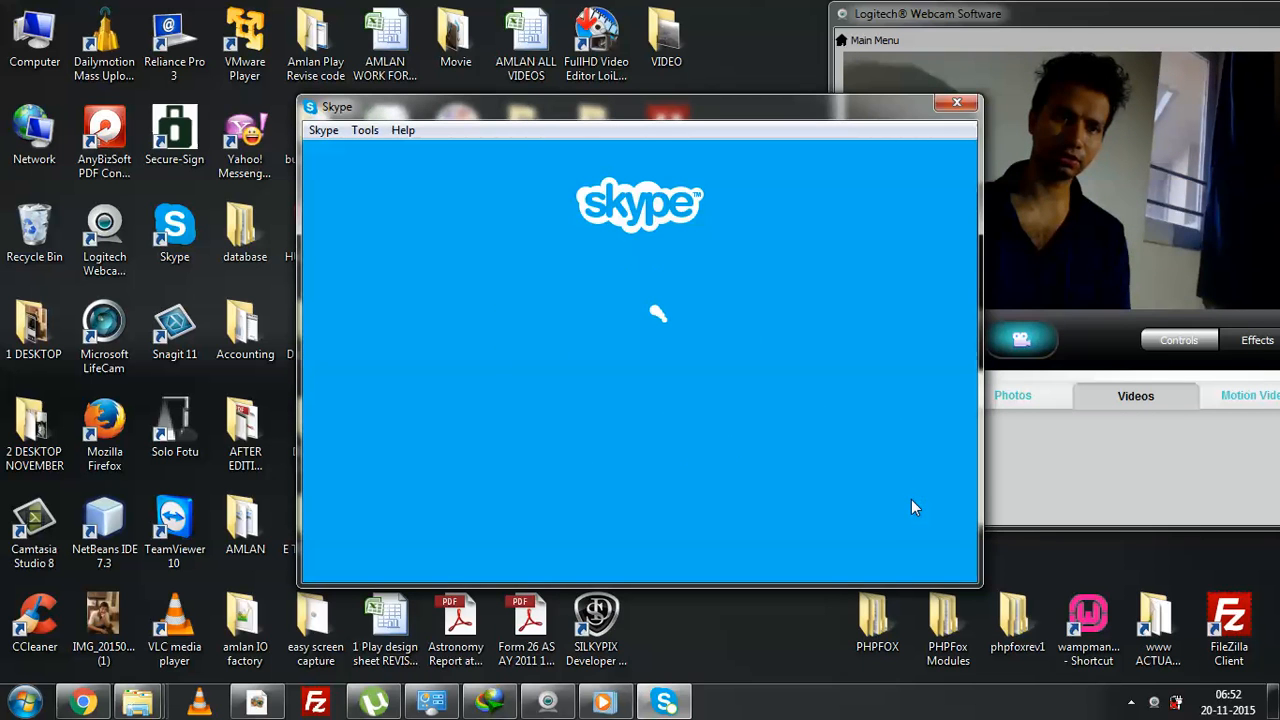
{"action": "mouse_move", "coordinate": [882, 489]}
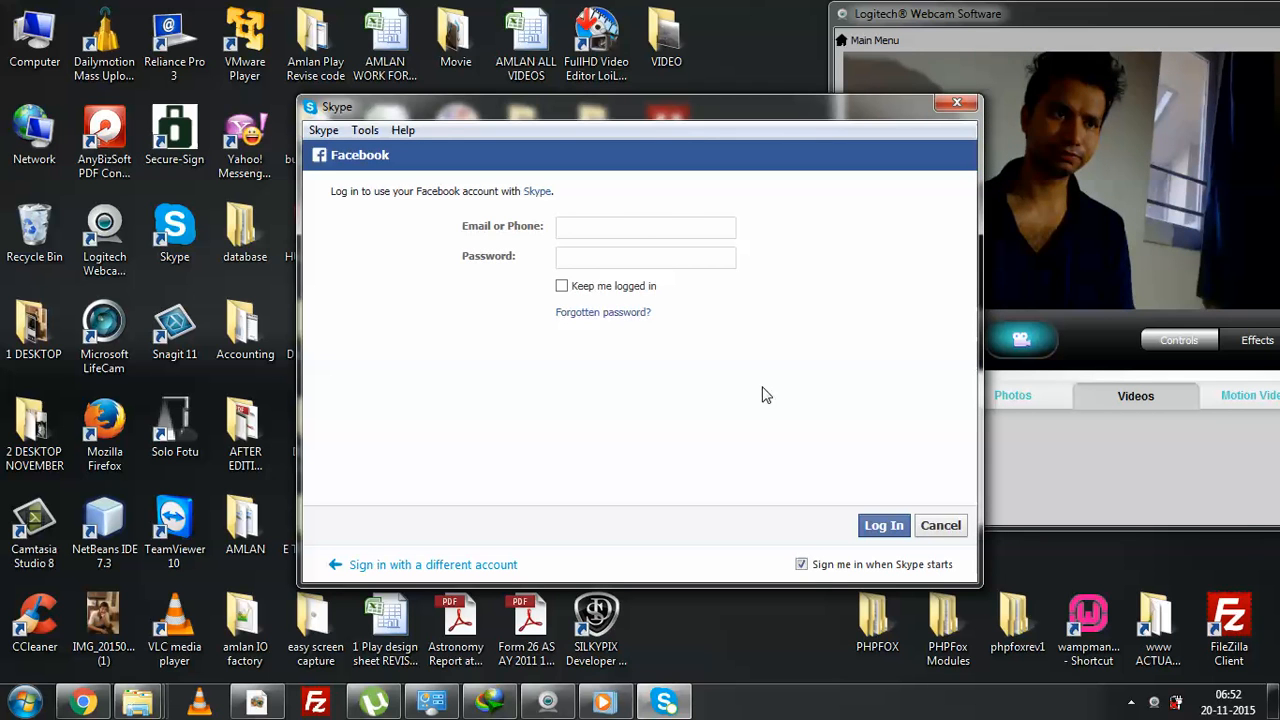
{"action": "left_click", "coordinate": [645, 226]}
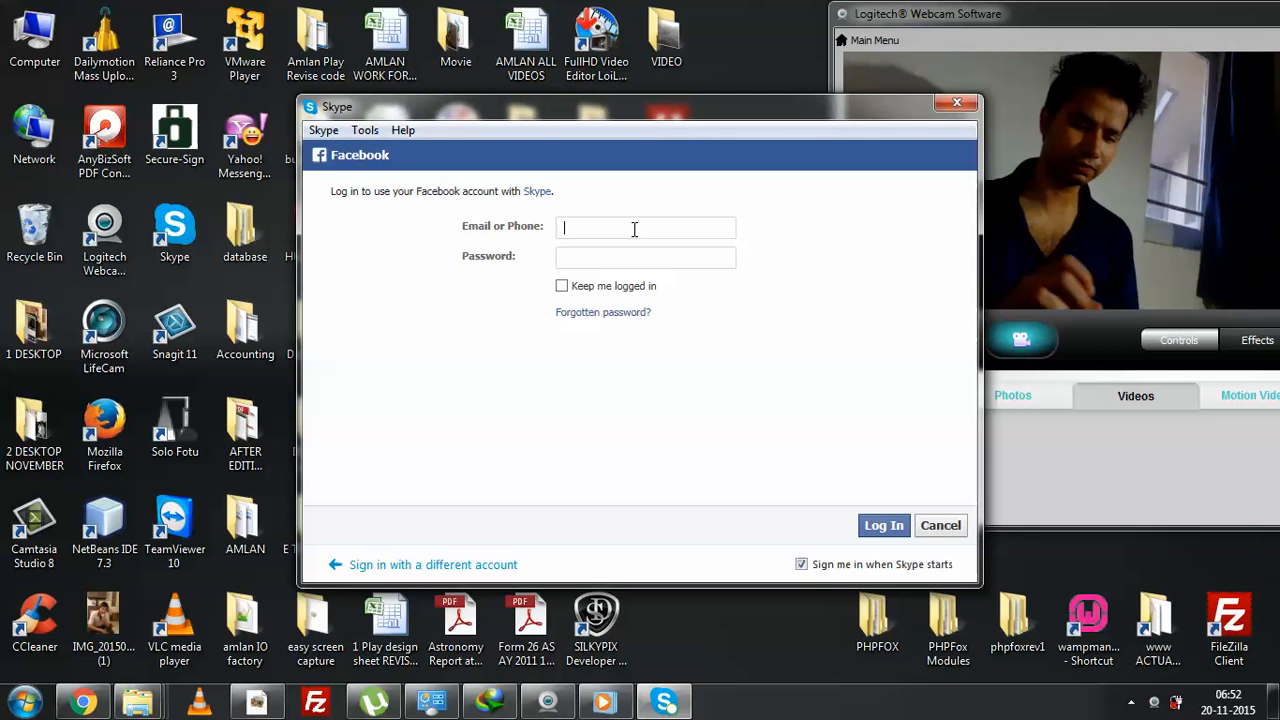
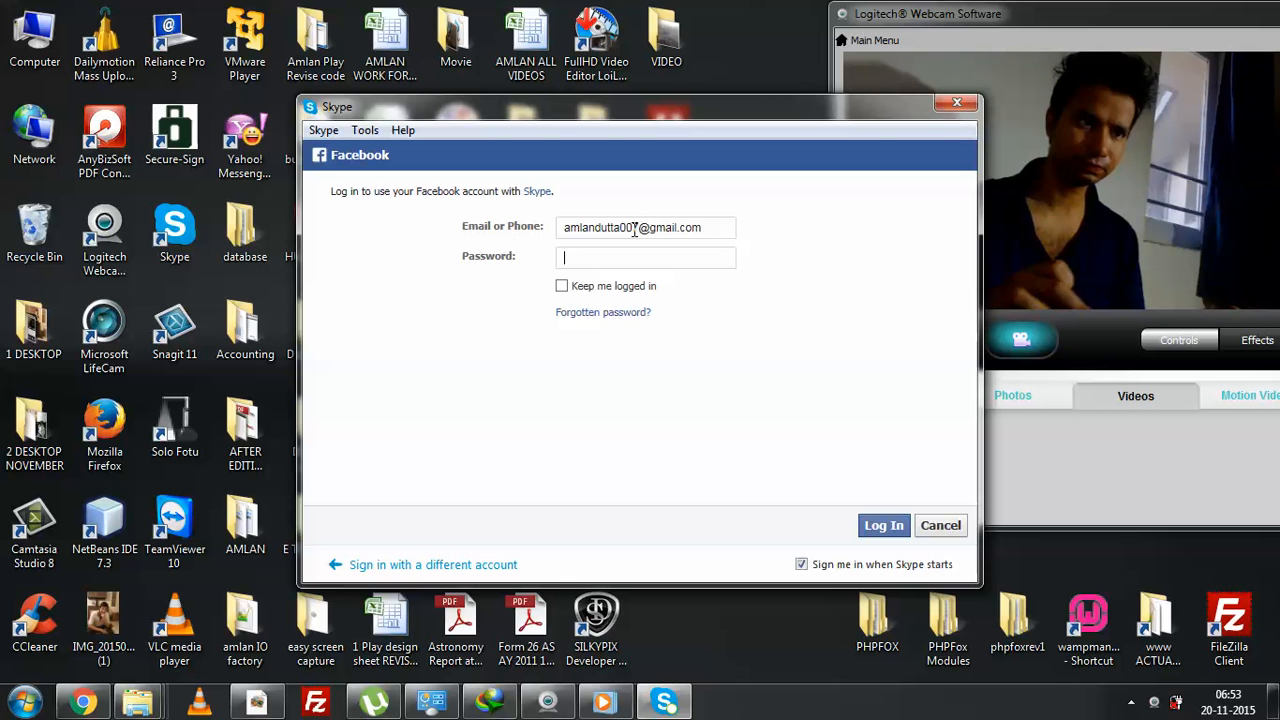
{"action": "type", "text": "•••"}
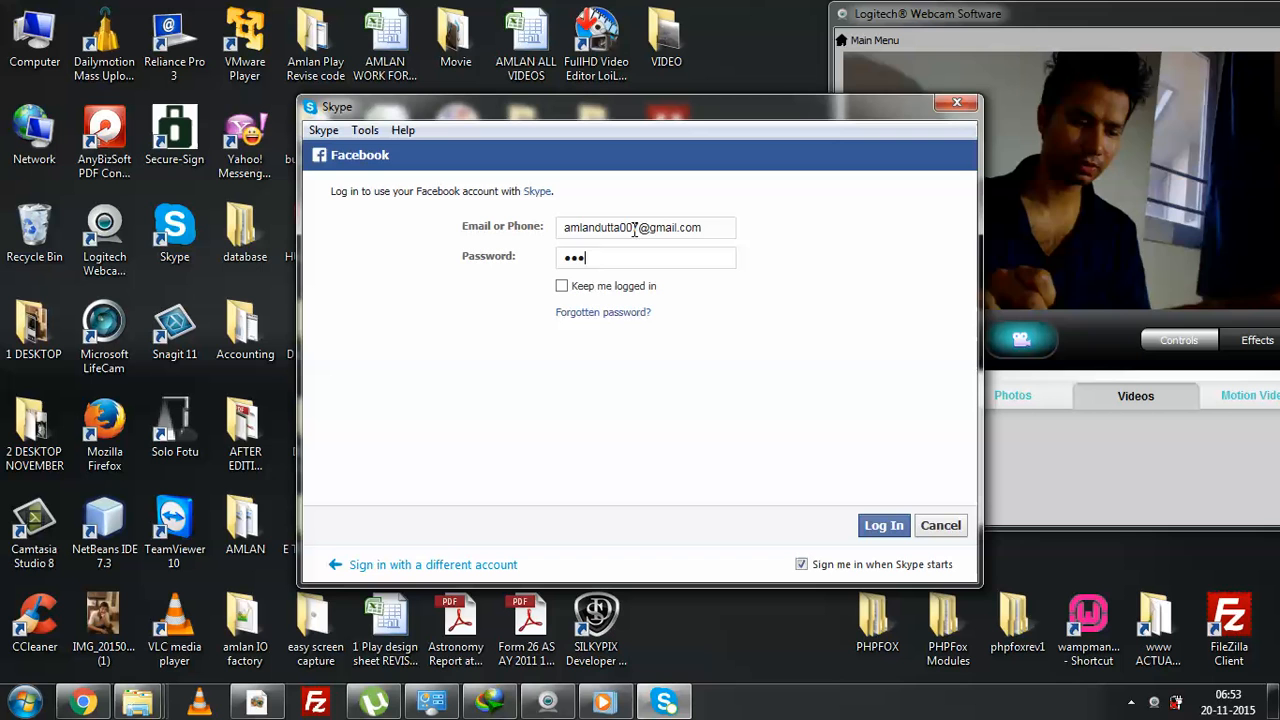
{"action": "type", "text": "••"}
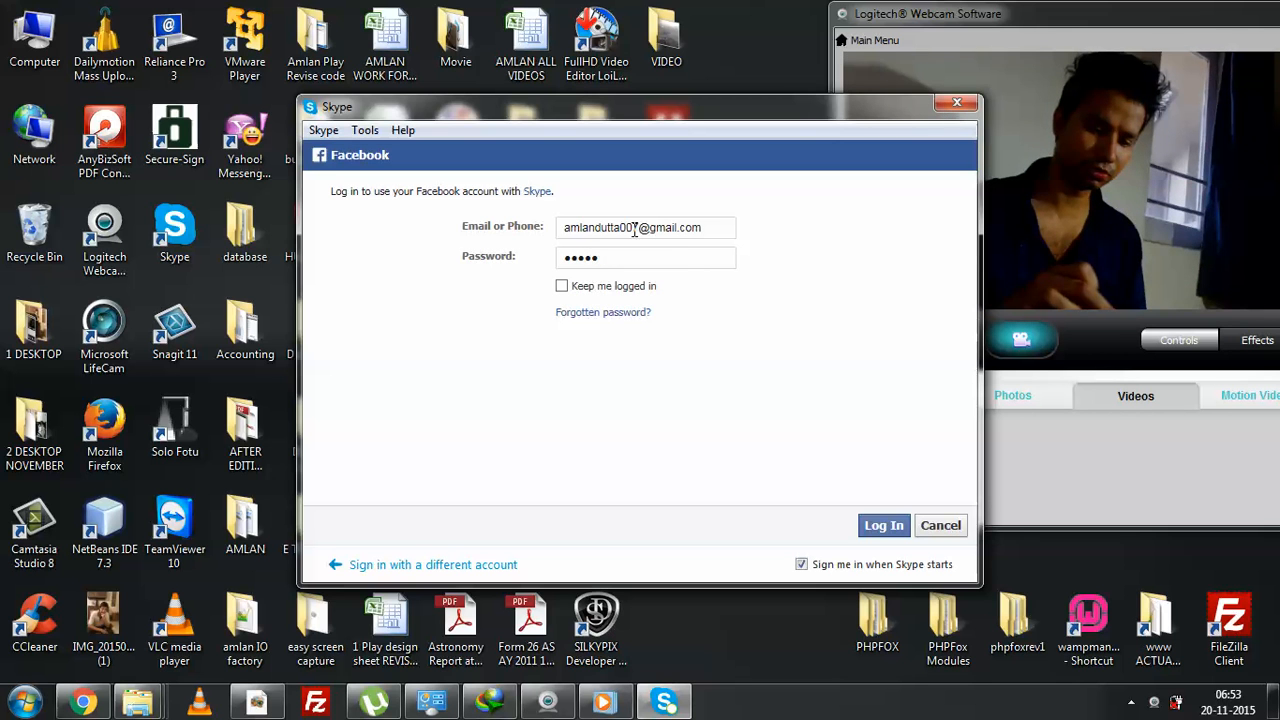
{"action": "type", "text": "password"}
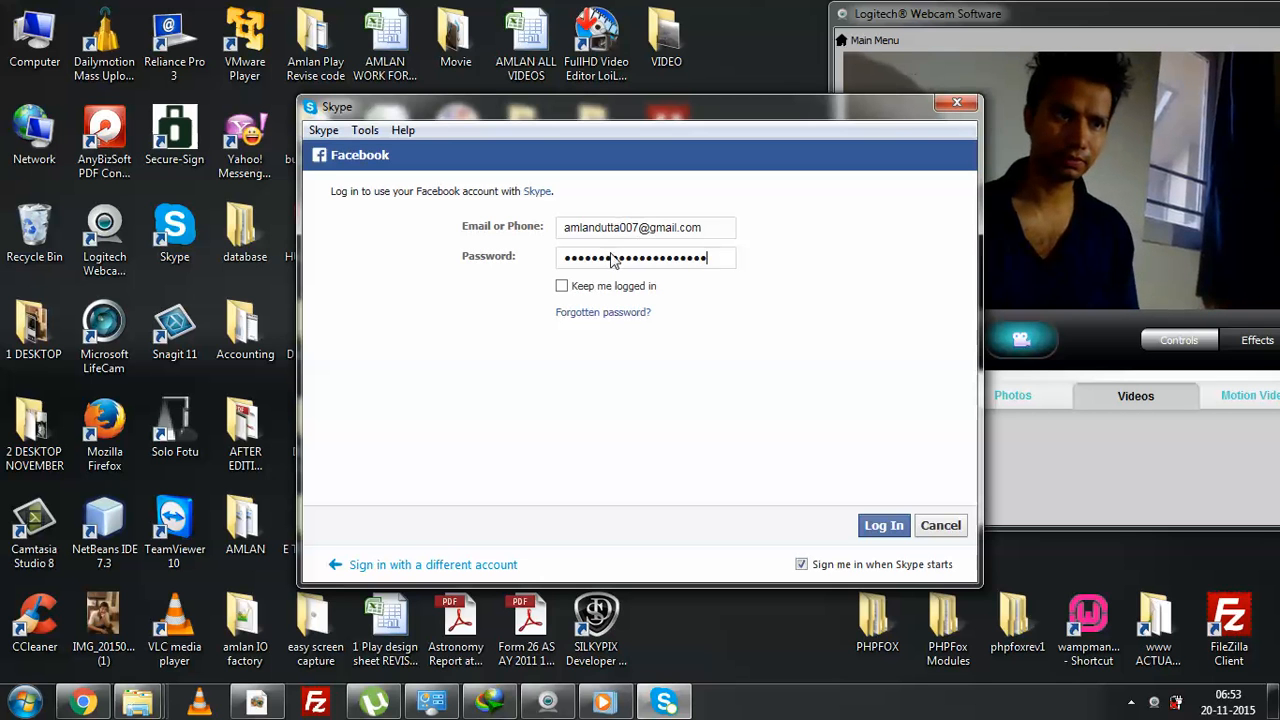
{"action": "left_click", "coordinate": [562, 286]}
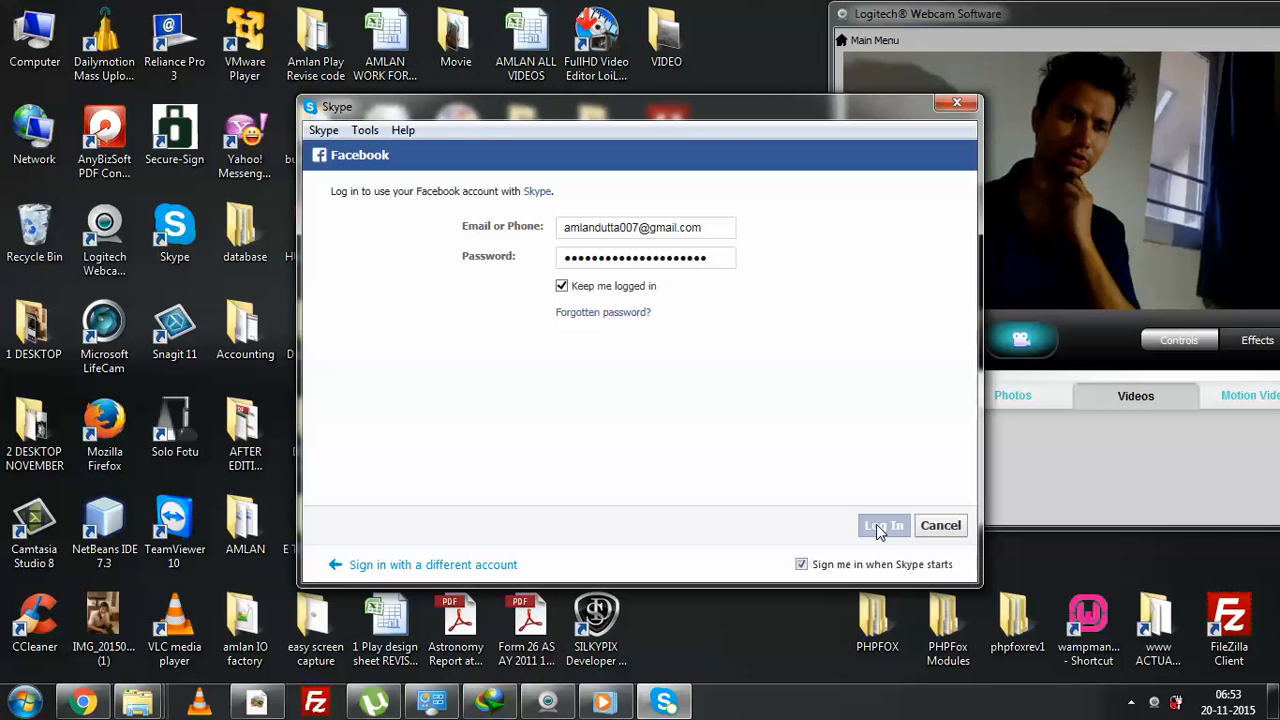
Log in via Facebook, then open a contact's conversation history from the Contacts list.
{"action": "left_click", "coordinate": [883, 525]}
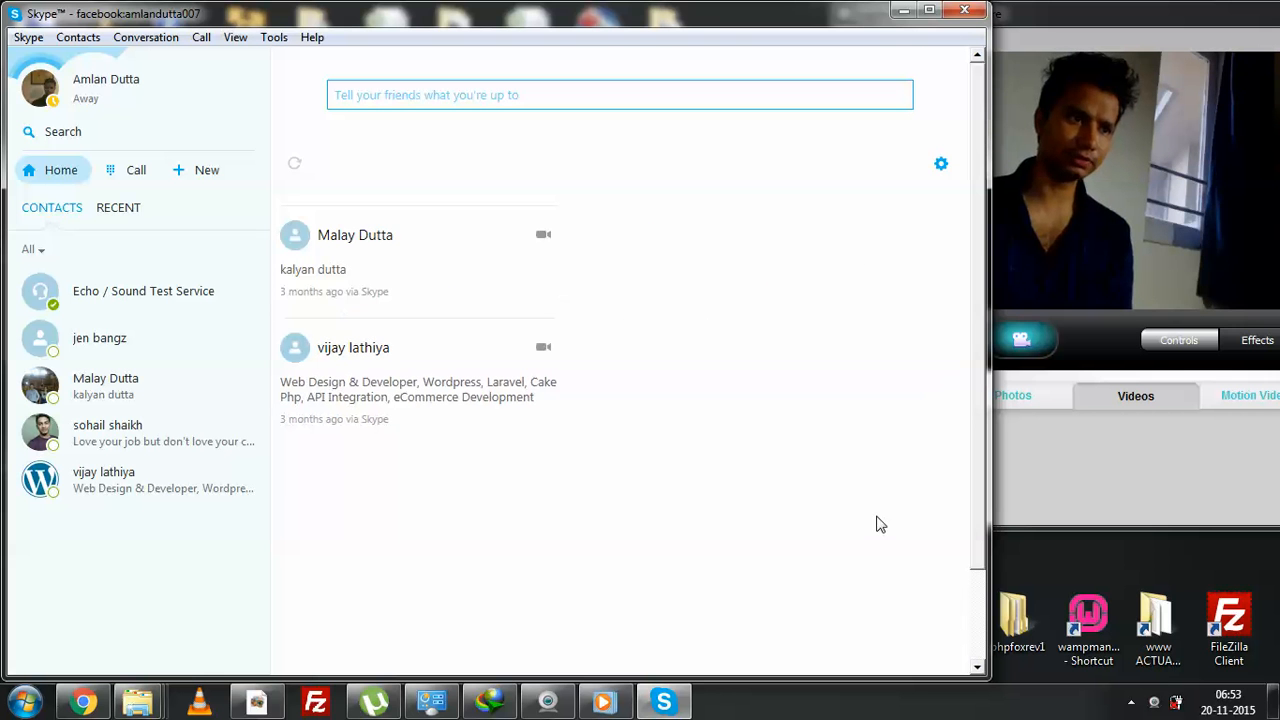
{"action": "mouse_move", "coordinate": [184, 337]}
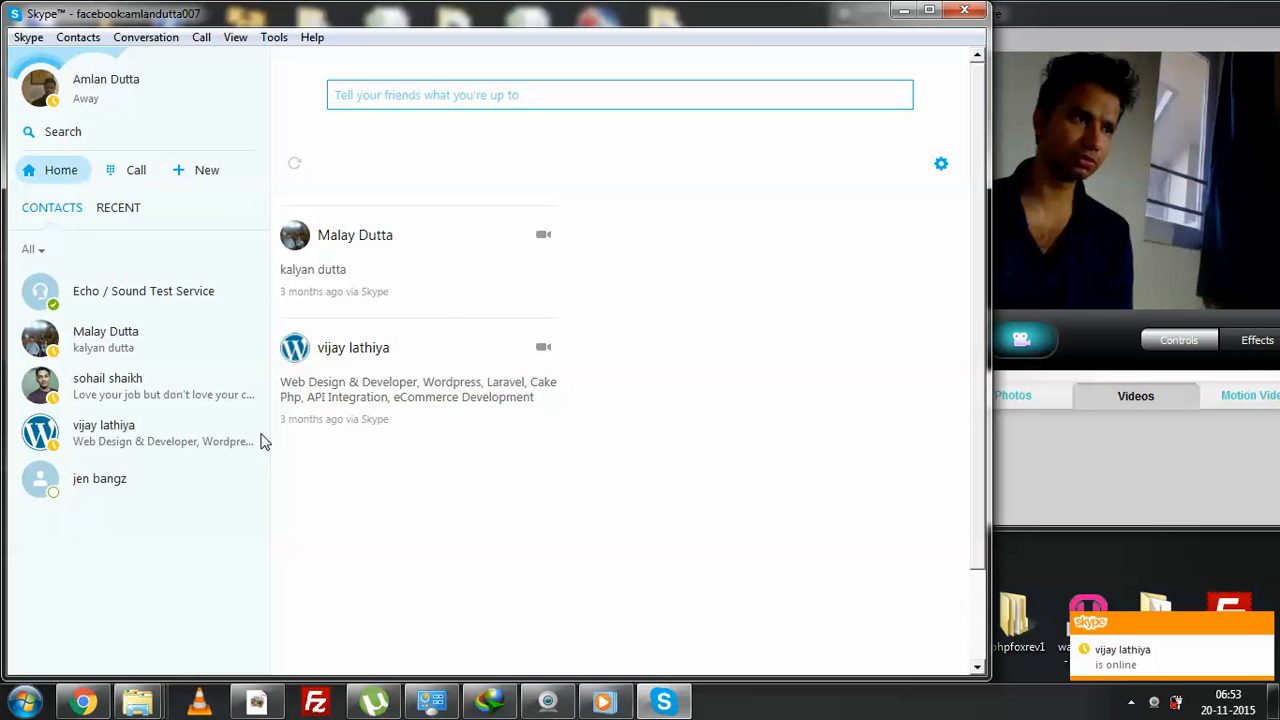
{"action": "mouse_move", "coordinate": [493, 187]}
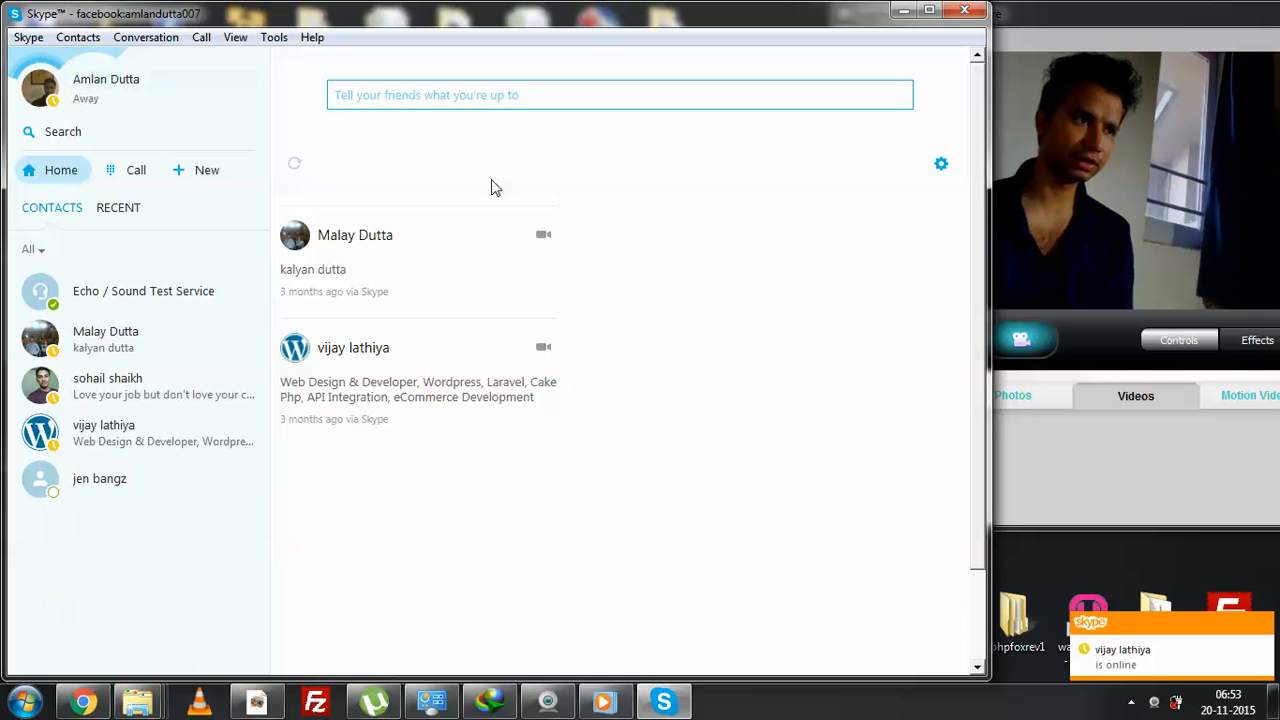
{"action": "mouse_move", "coordinate": [417, 449]}
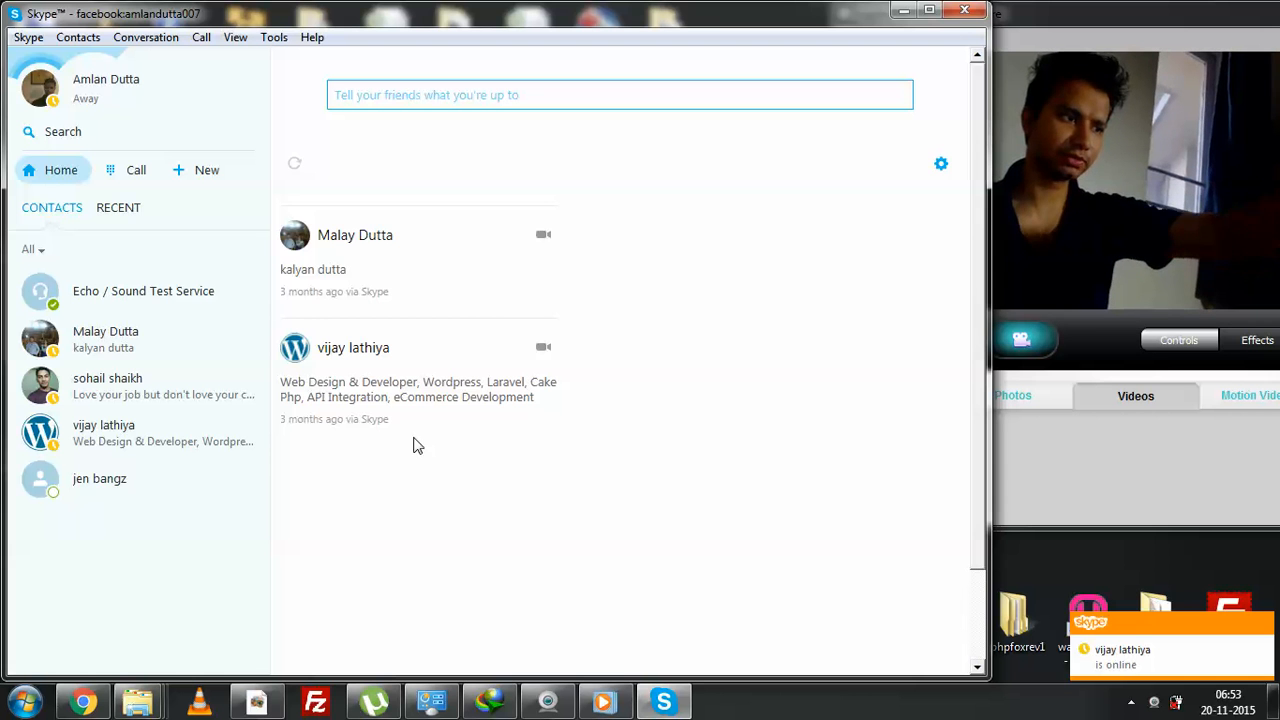
{"action": "left_click", "coordinate": [106, 338]}
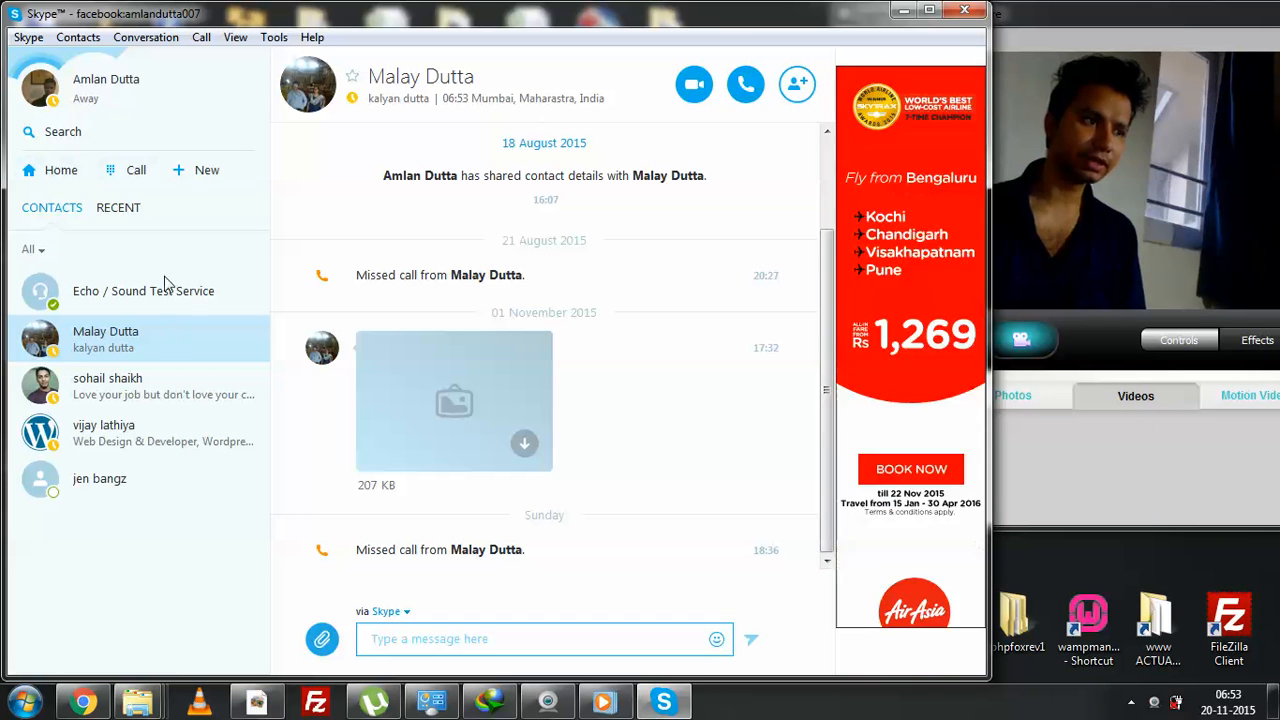
{"action": "mouse_move", "coordinate": [120, 507]}
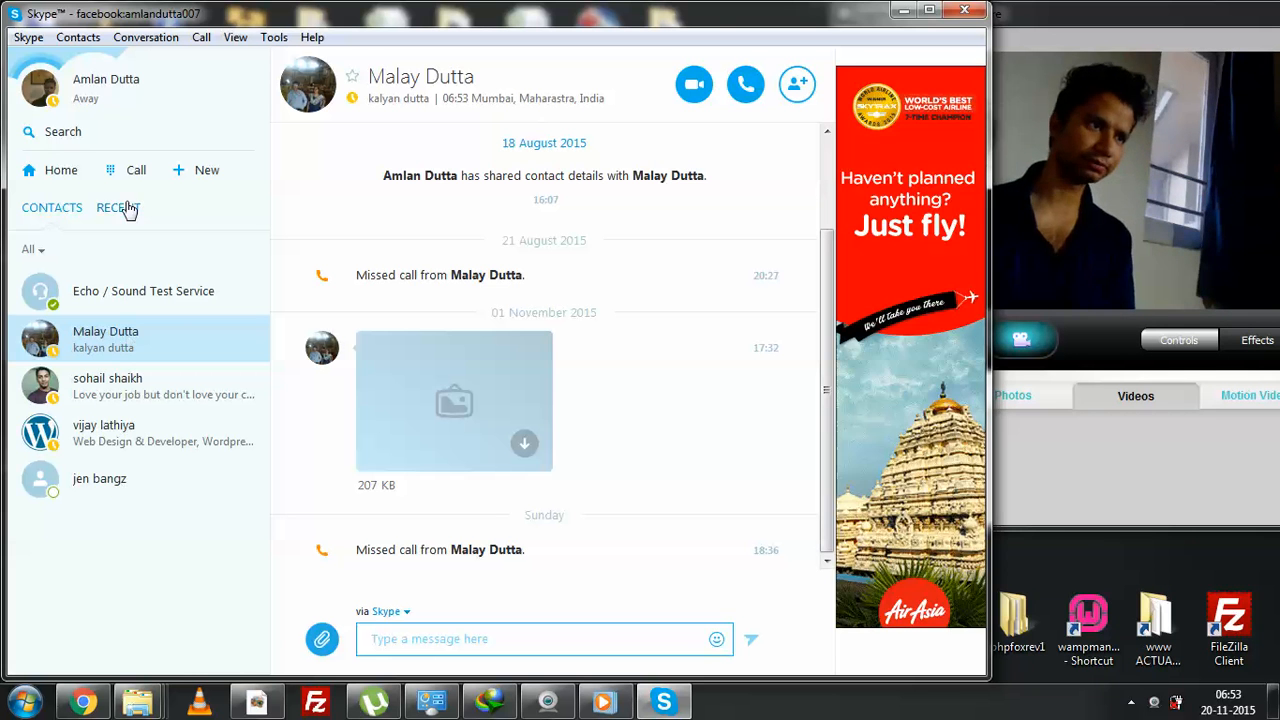
{"action": "mouse_move", "coordinate": [65, 250]}
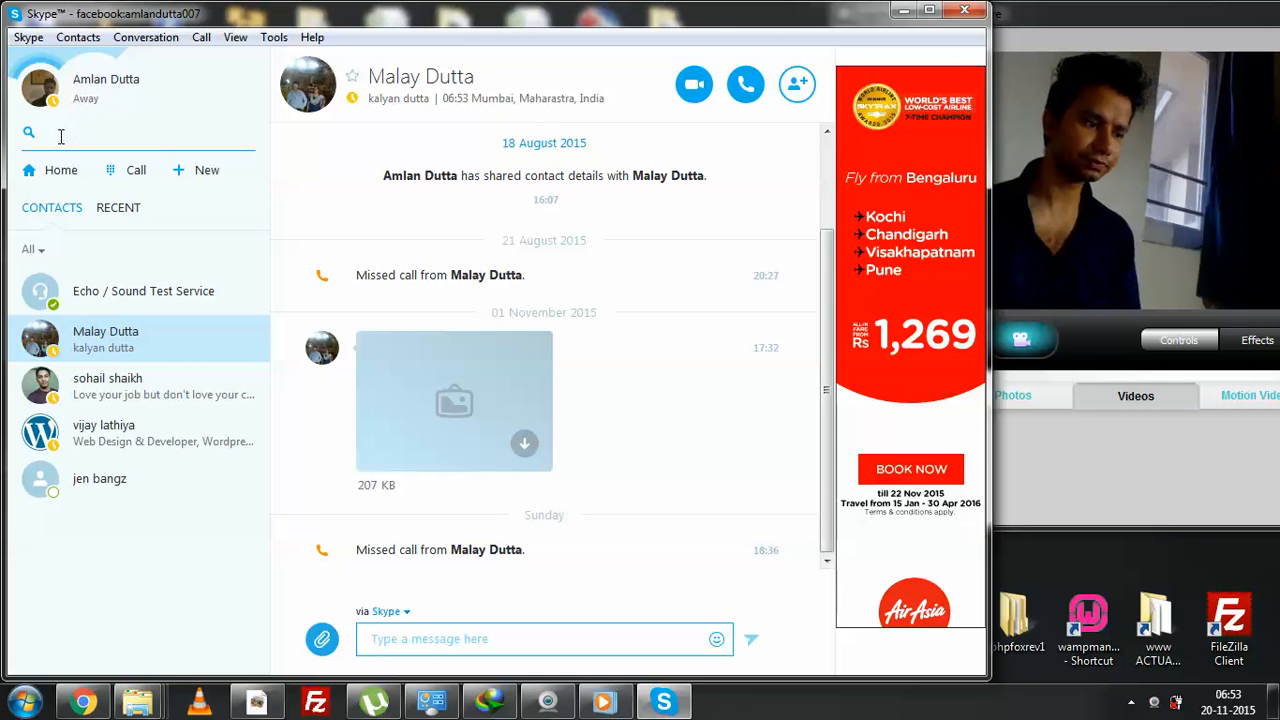
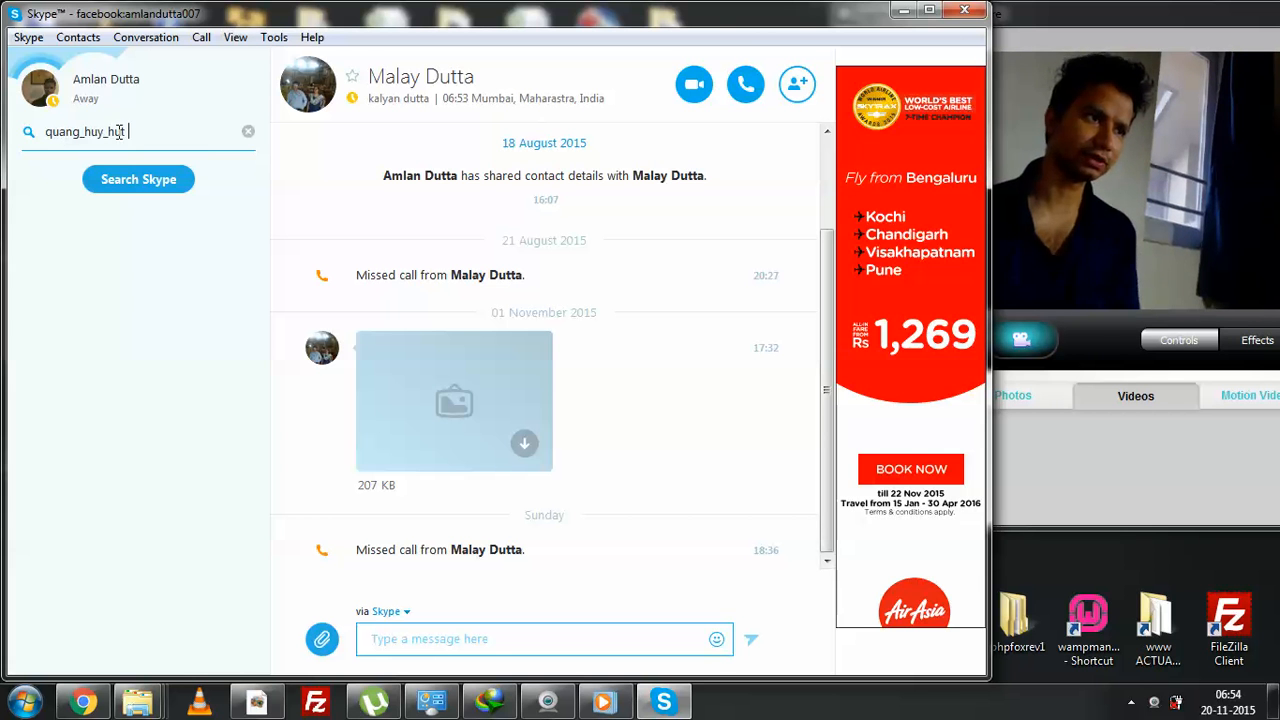
{"action": "left_click", "coordinate": [138, 179]}
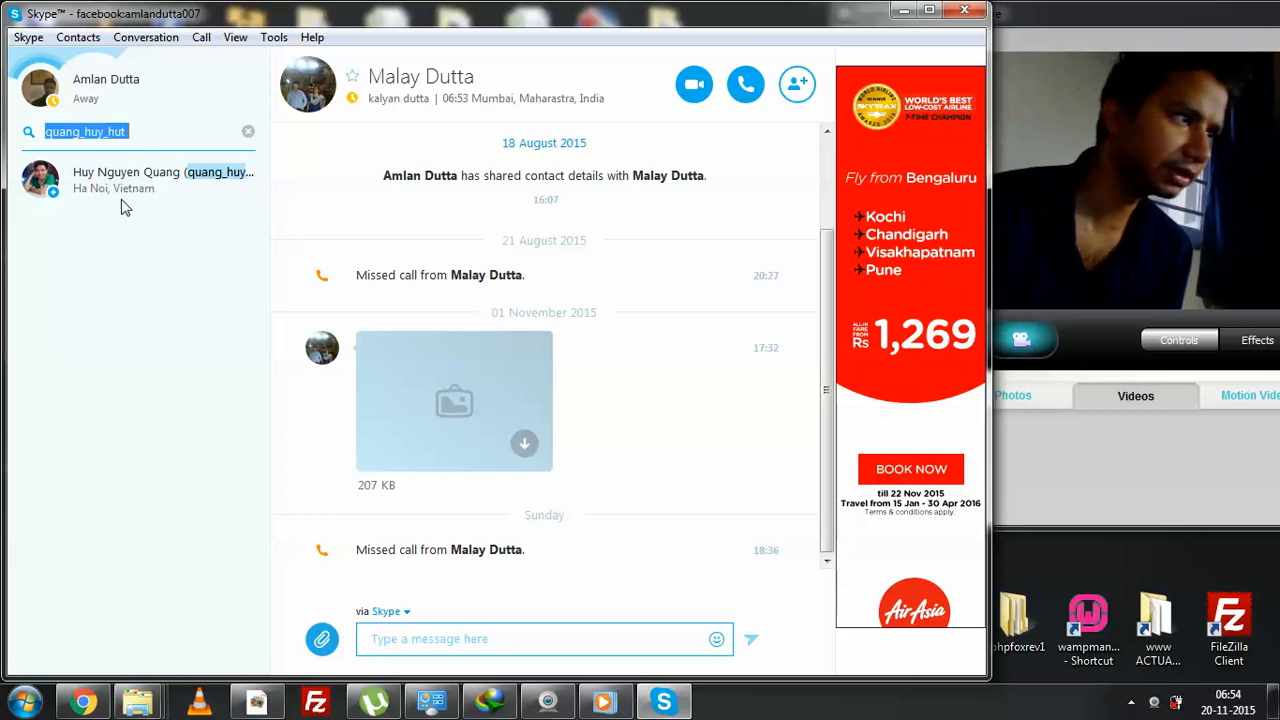
{"action": "mouse_move", "coordinate": [89, 220]}
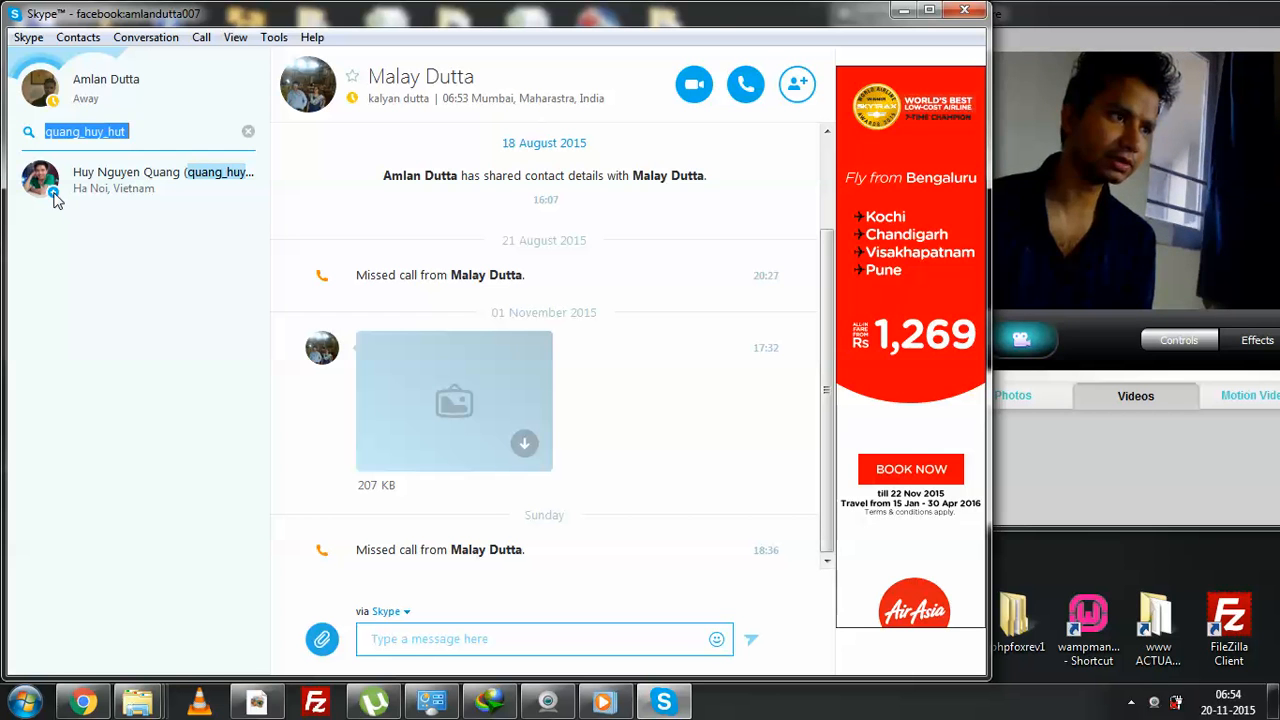
{"action": "left_click", "coordinate": [140, 180]}
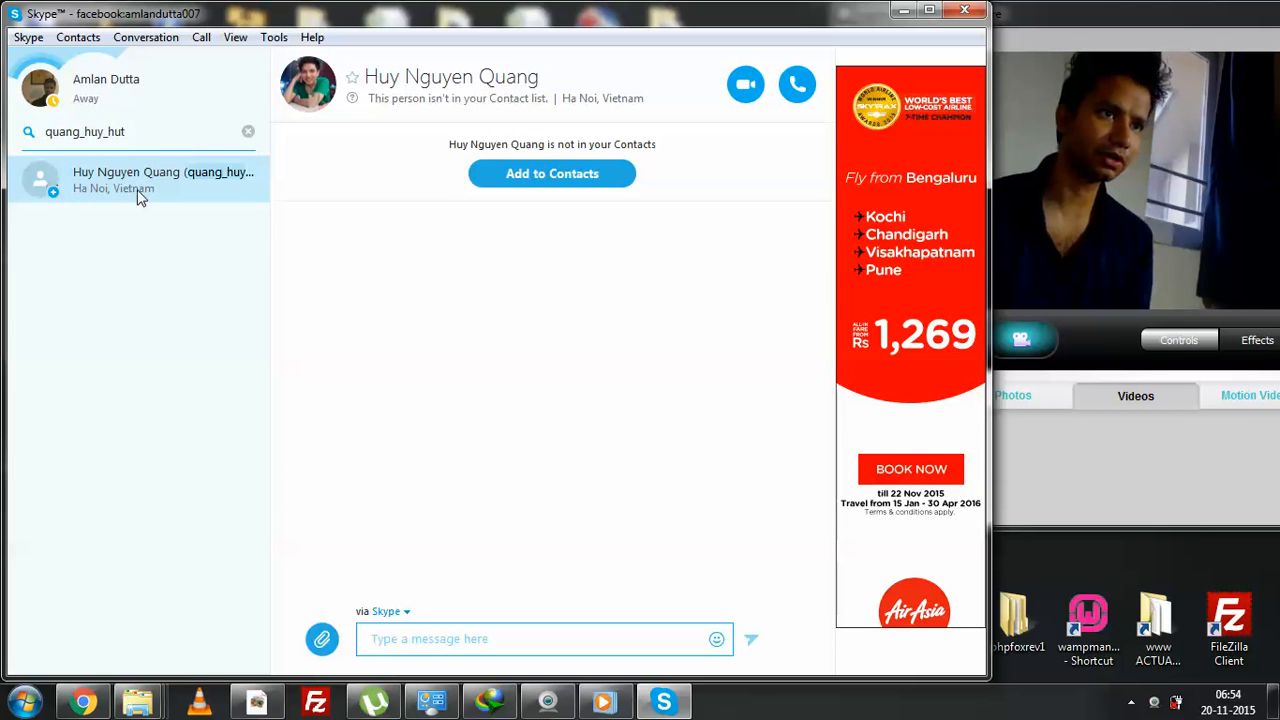
{"action": "mouse_move", "coordinate": [552, 173]}
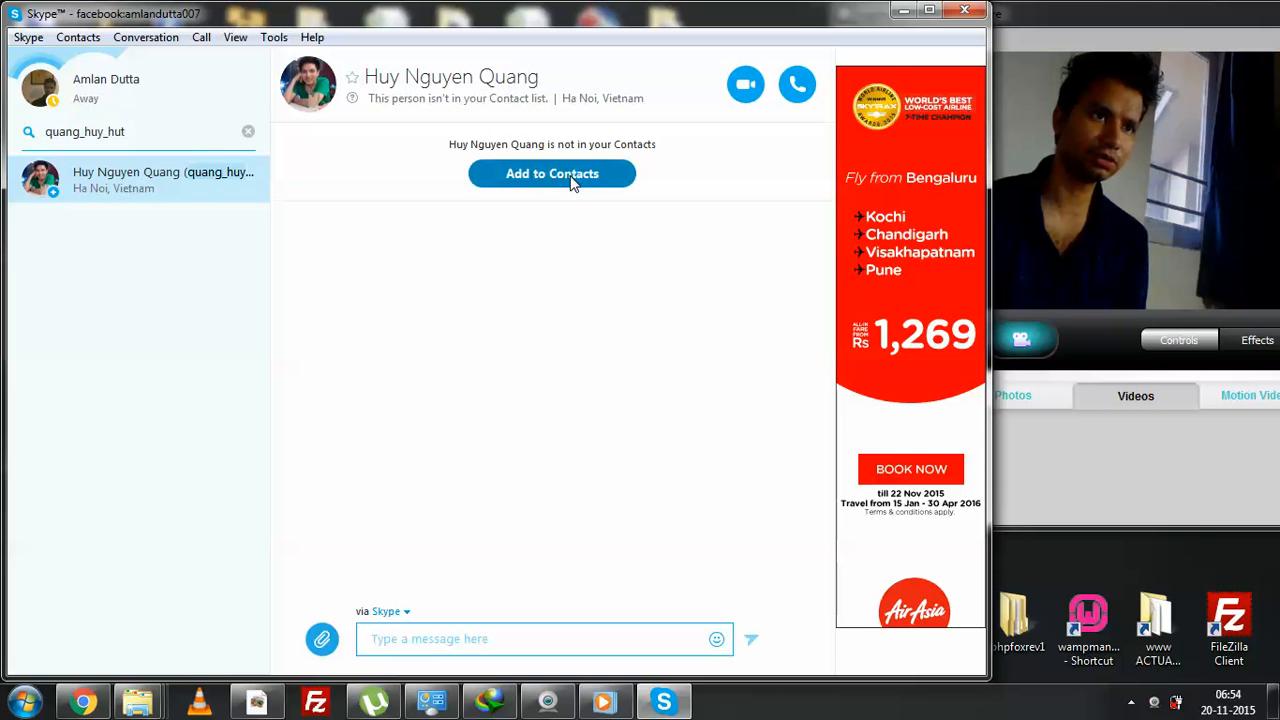
{"action": "left_click", "coordinate": [552, 173]}
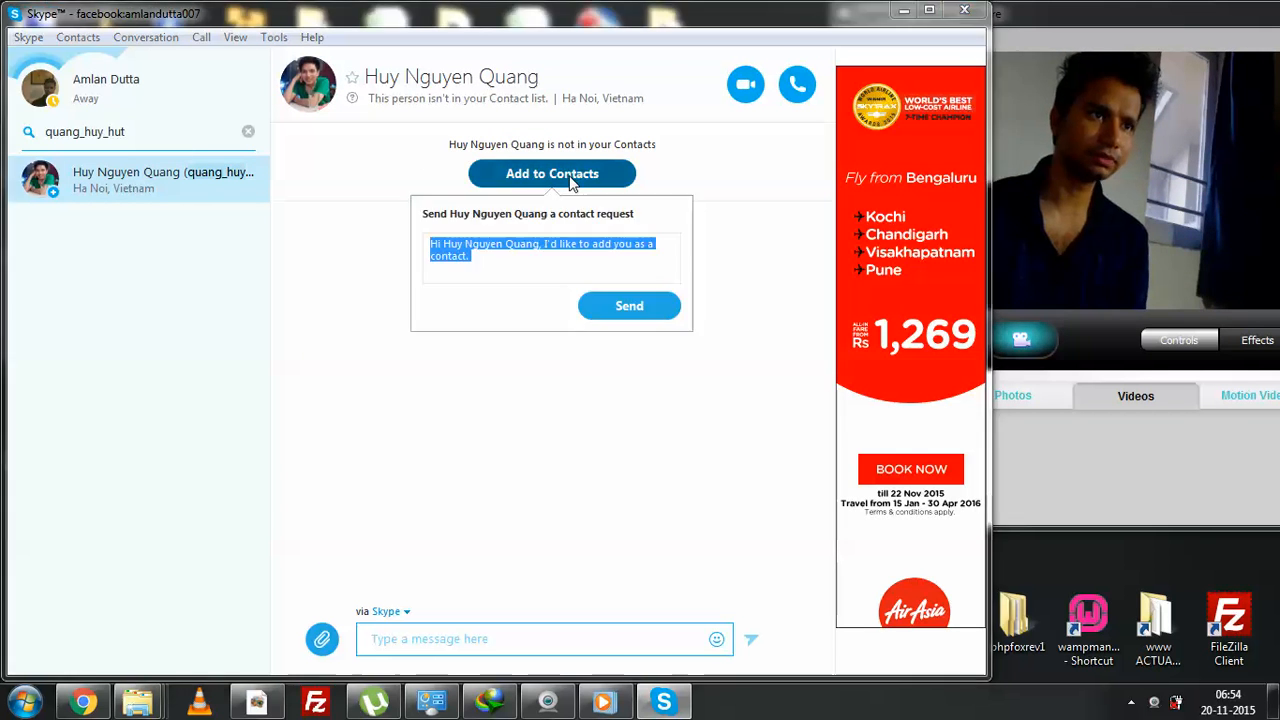
{"action": "left_click", "coordinate": [513, 262]}
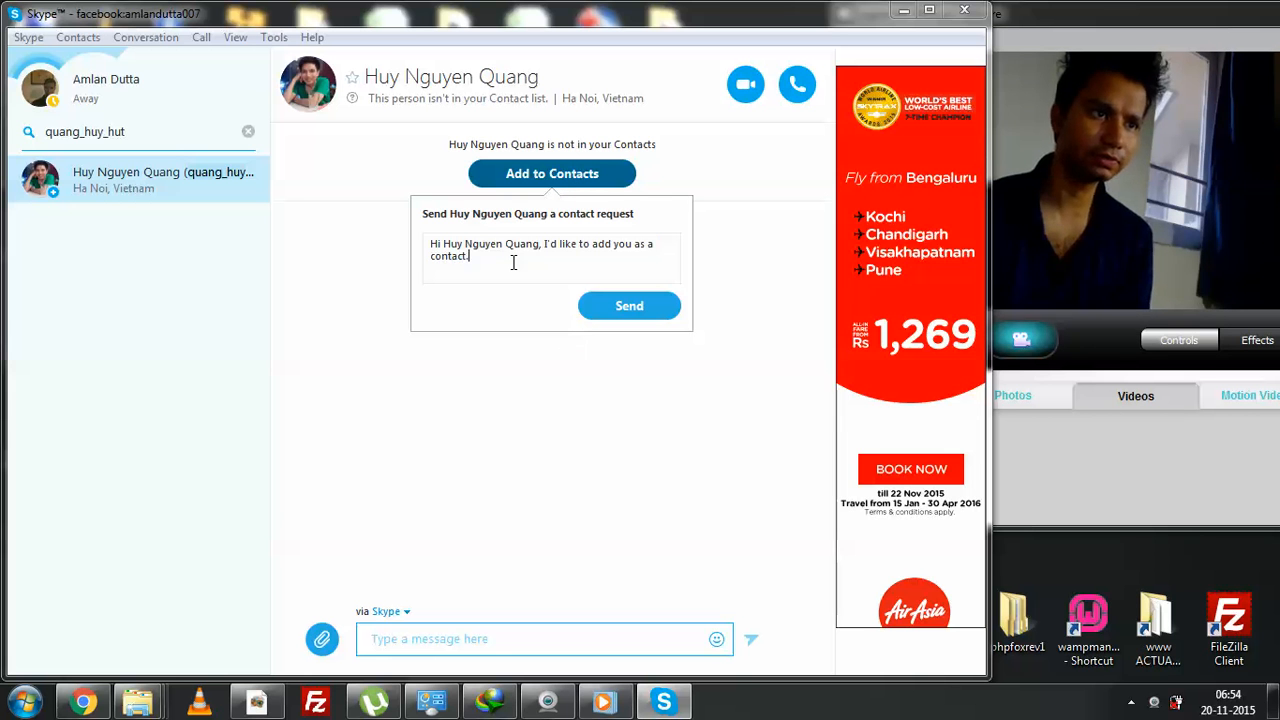
Append 'You quoted for at freelancer for question answer plugin for my site !' to the request.
{"action": "type", "text": "You"}
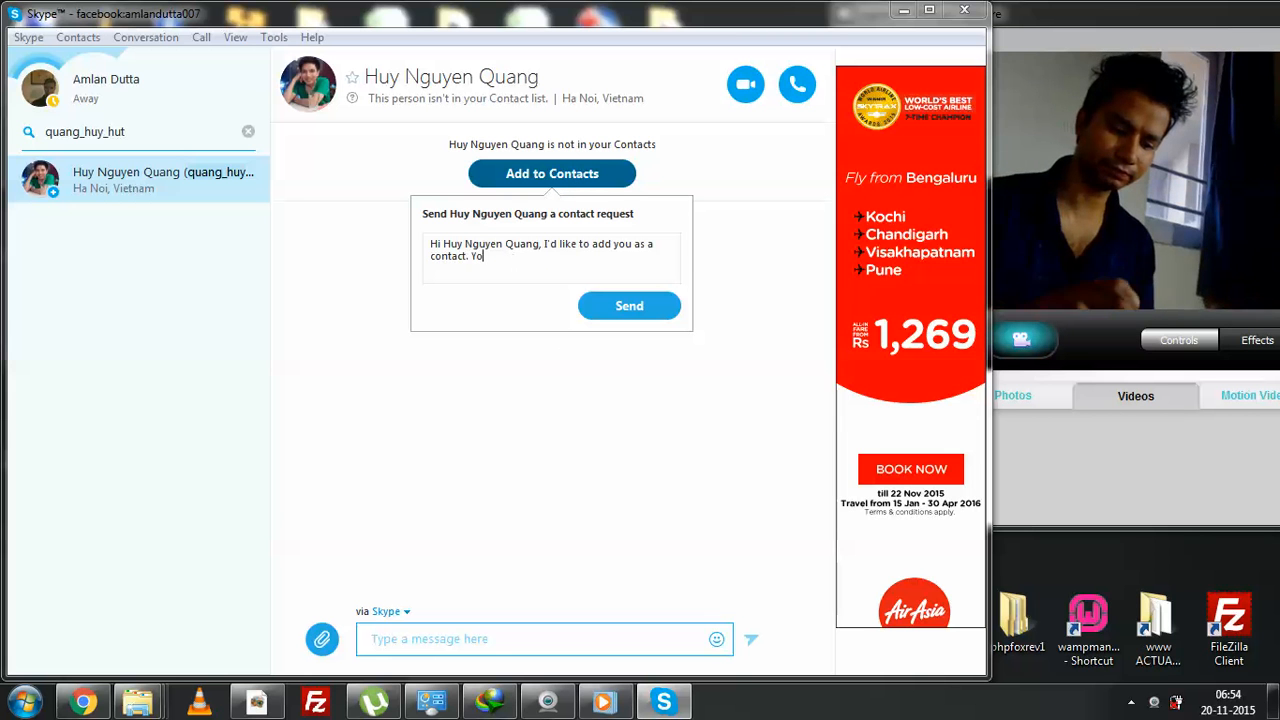
{"action": "type", "text": "u quoted for my project"}
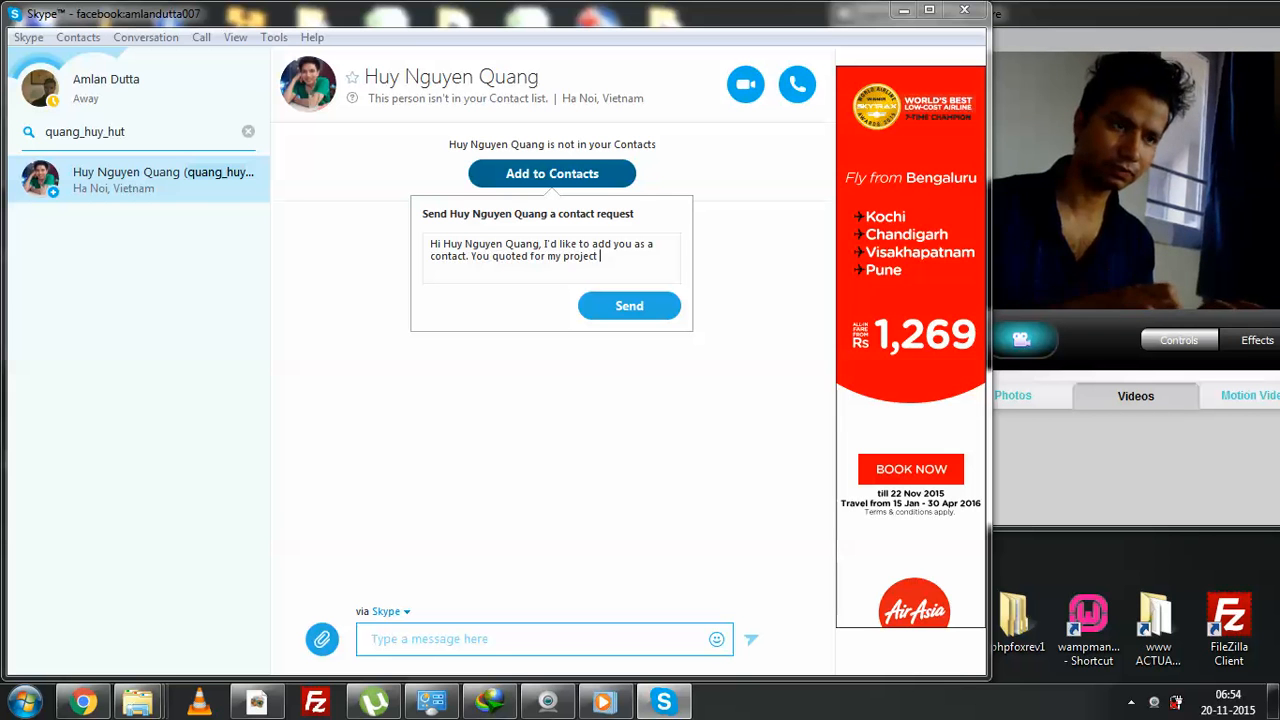
{"action": "type", "text": "at freelancer"}
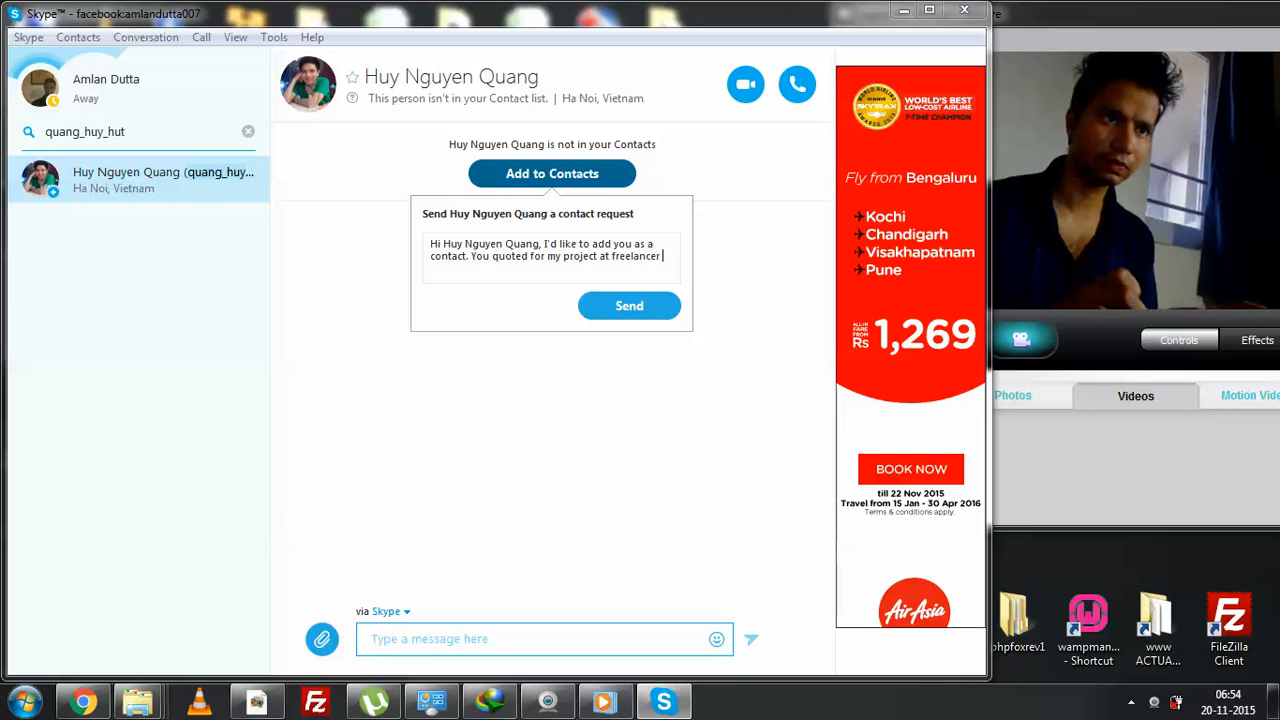
{"action": "type", "text": "for question a"}
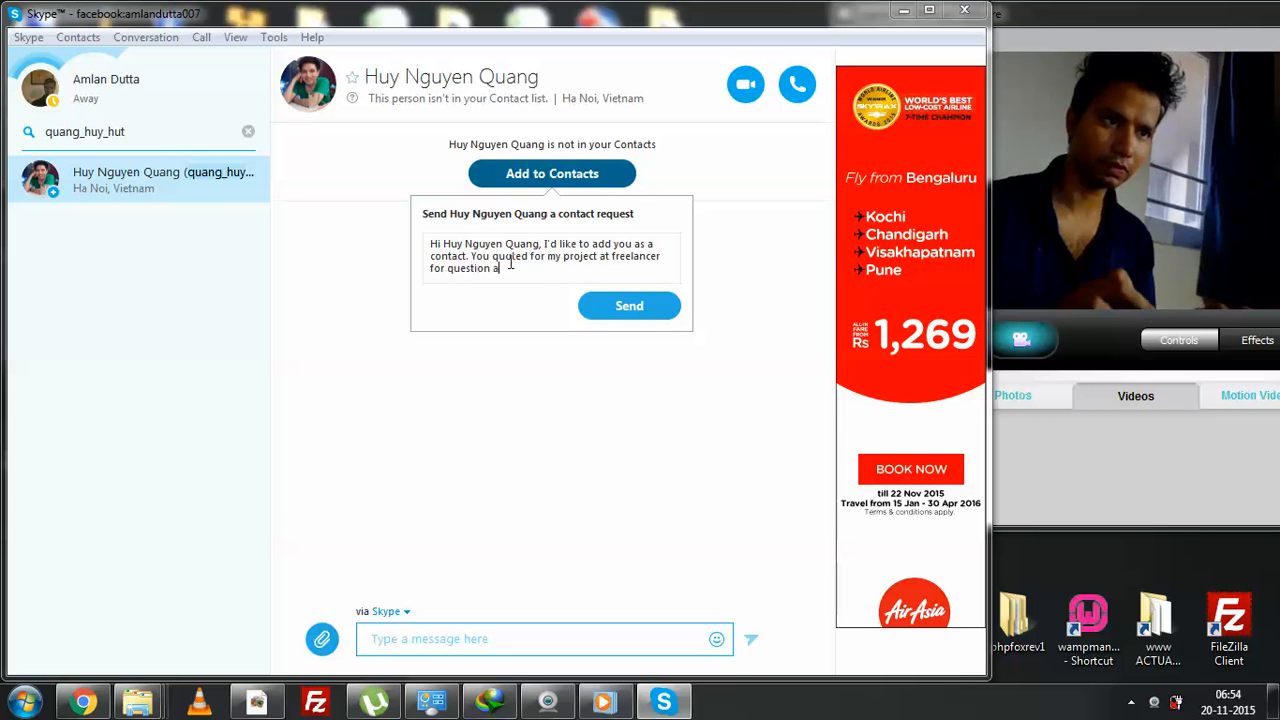
{"action": "type", "text": "nswer plu"}
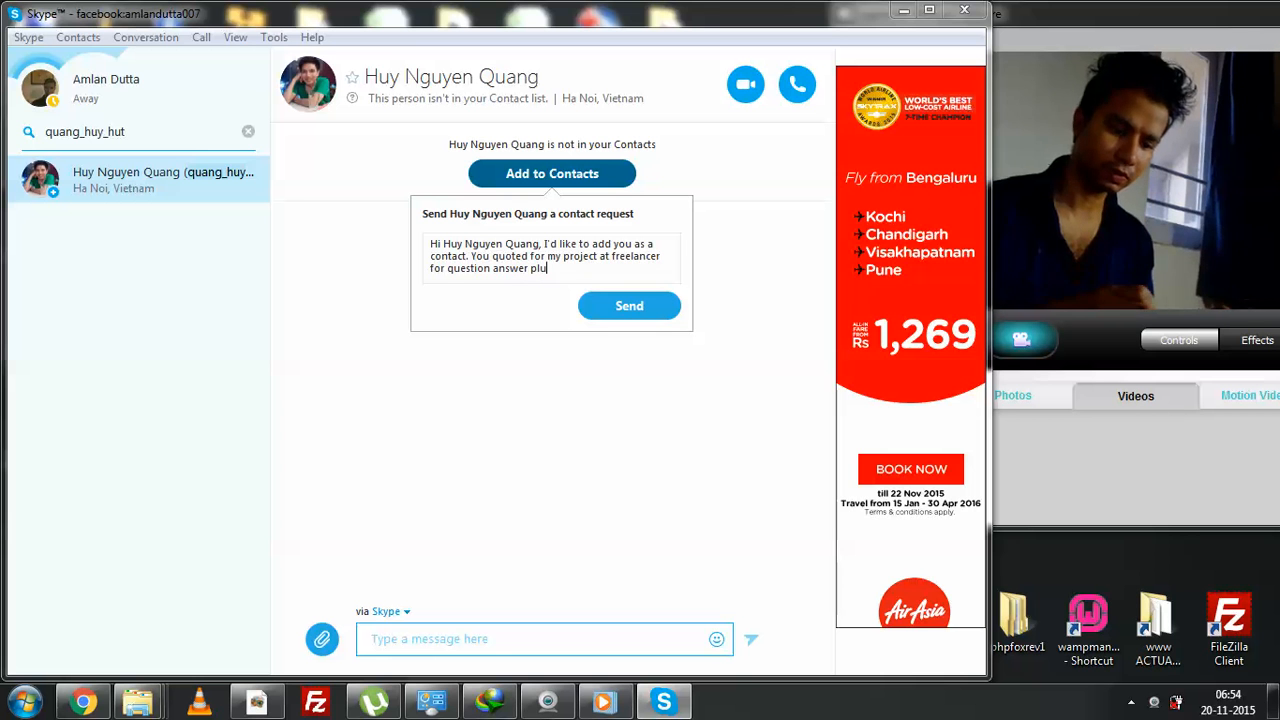
{"action": "type", "text": "gin for my"}
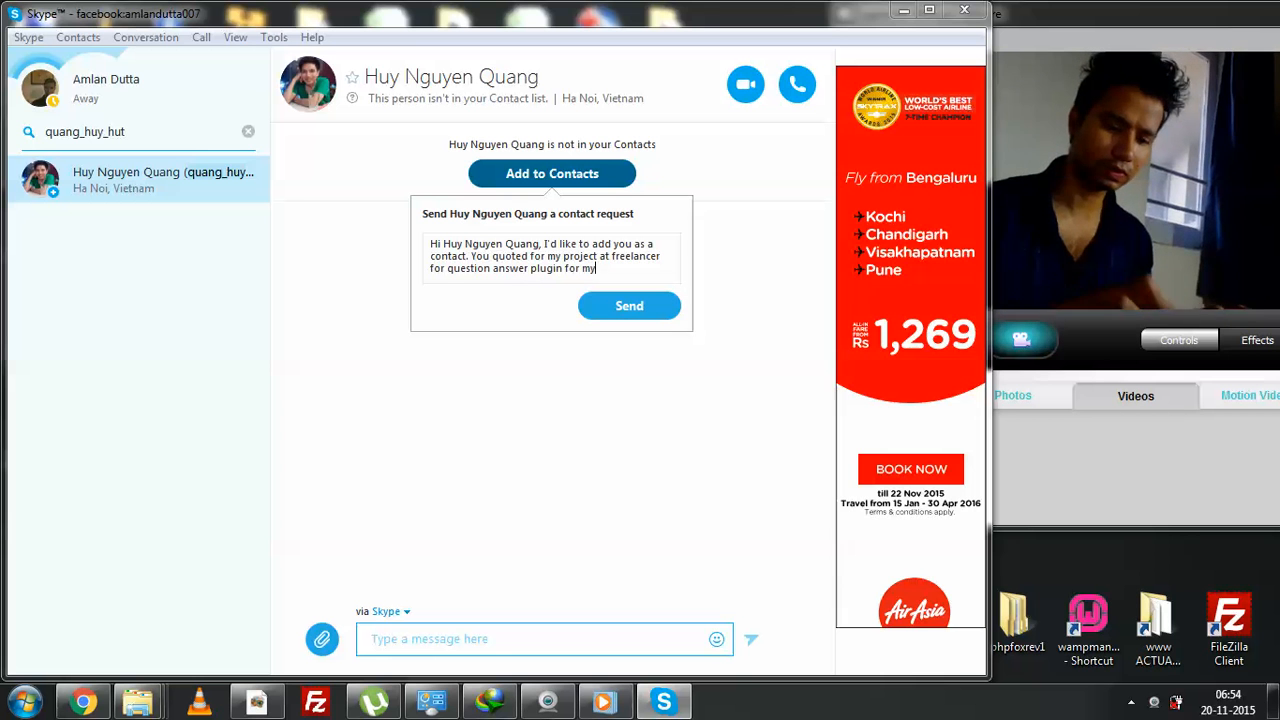
{"action": "type", "text": "site !"}
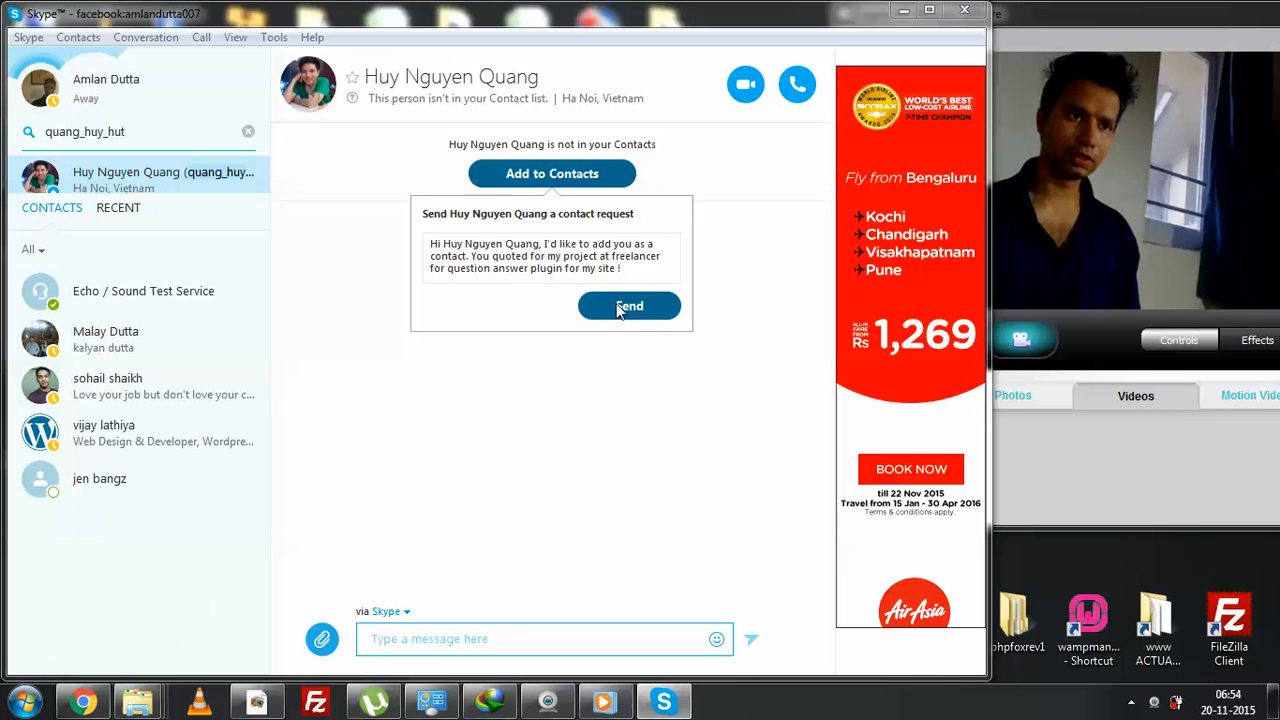
{"action": "left_click", "coordinate": [629, 306]}
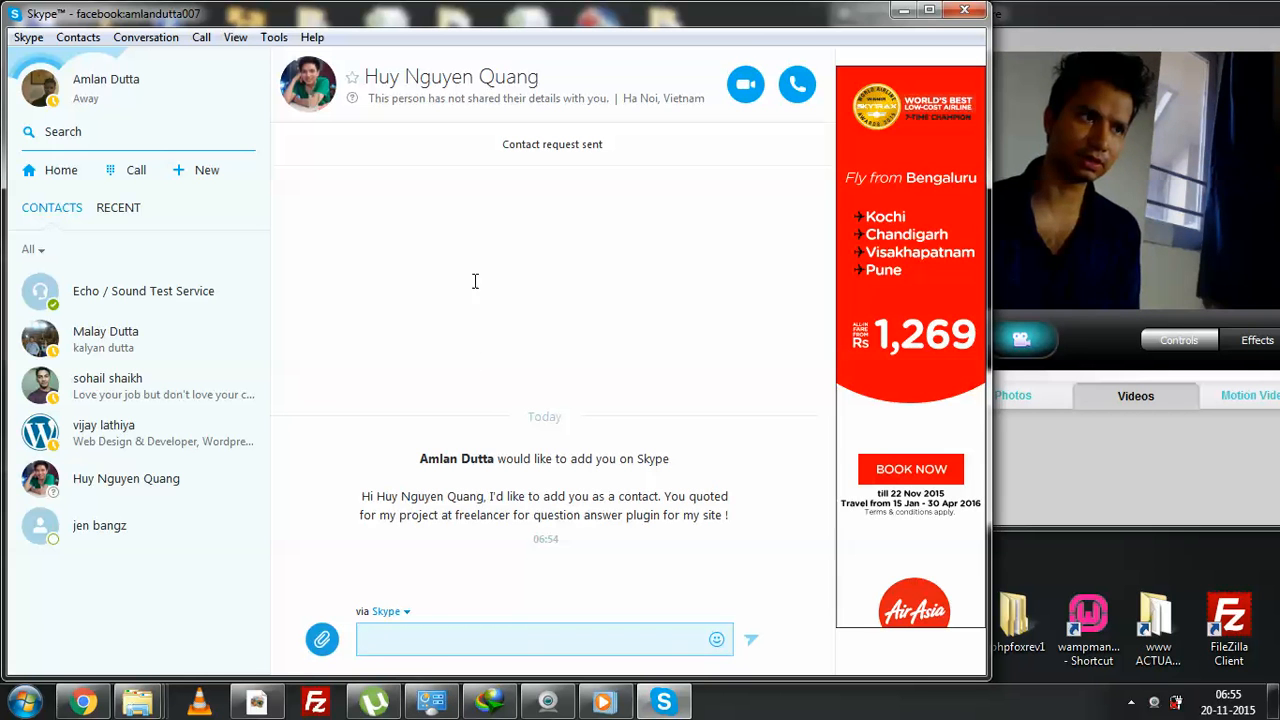
{"action": "mouse_move", "coordinate": [450, 85]}
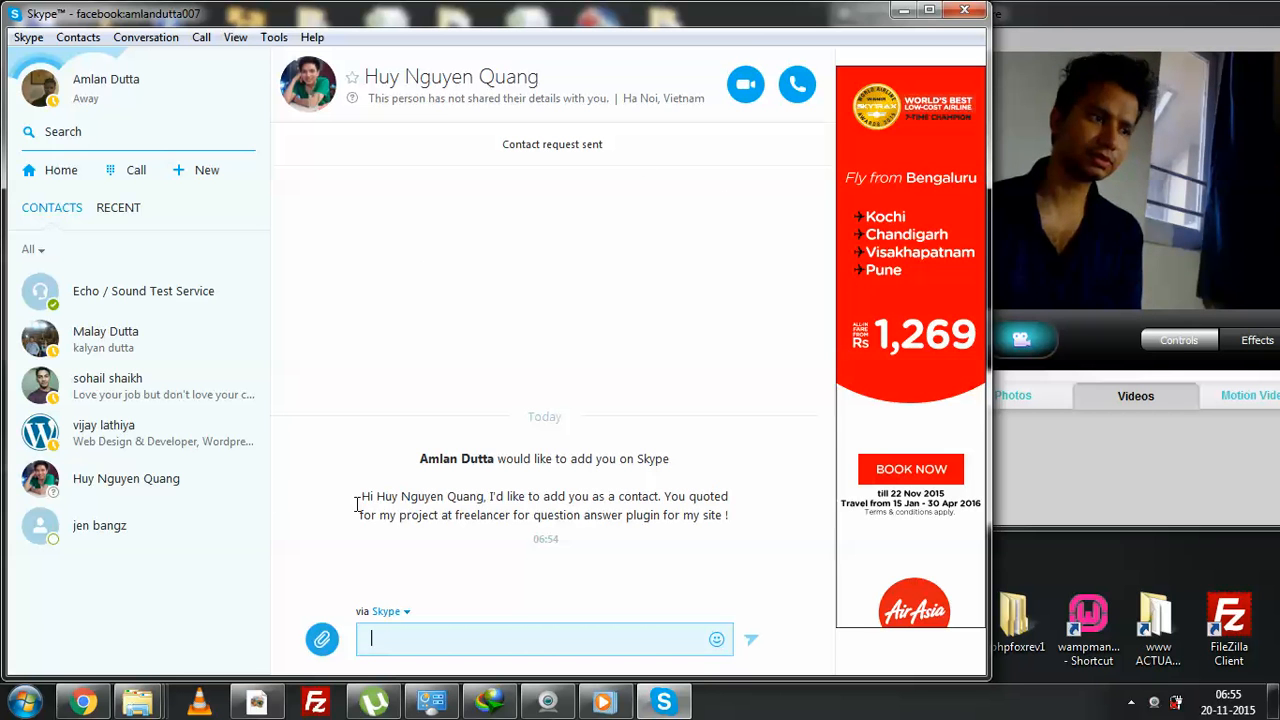
{"action": "mouse_move", "coordinate": [220, 478]}
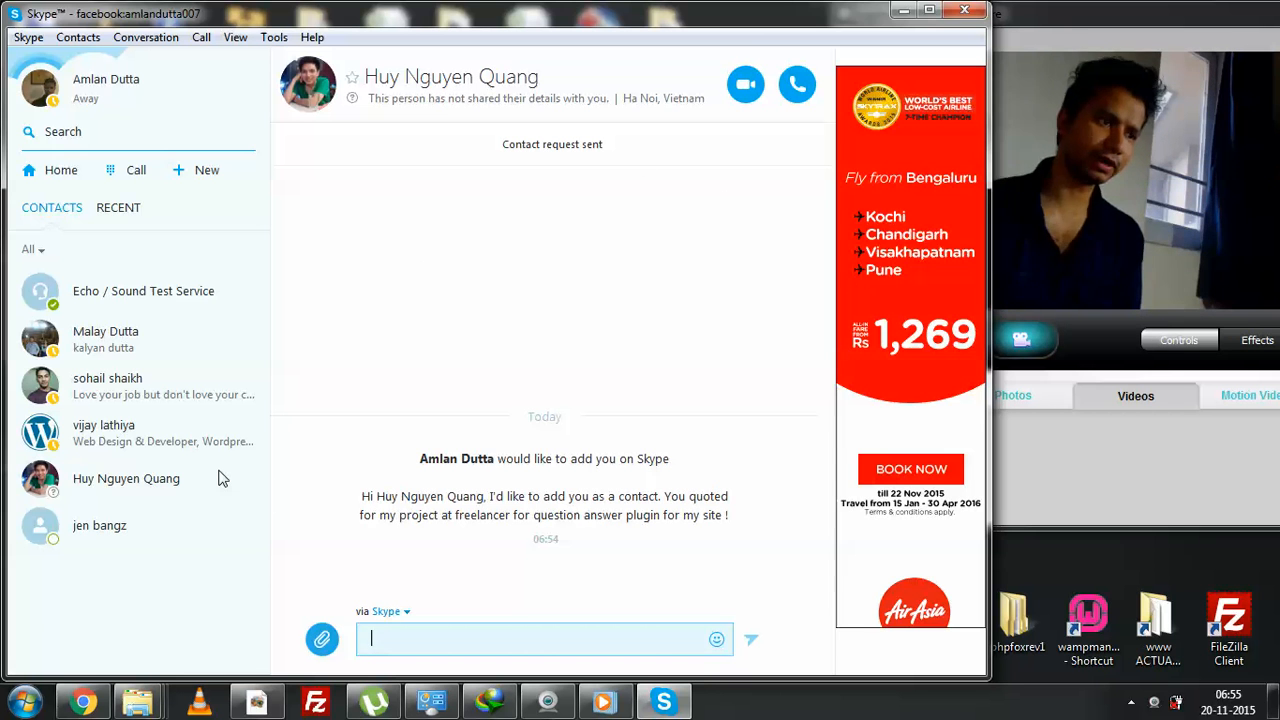